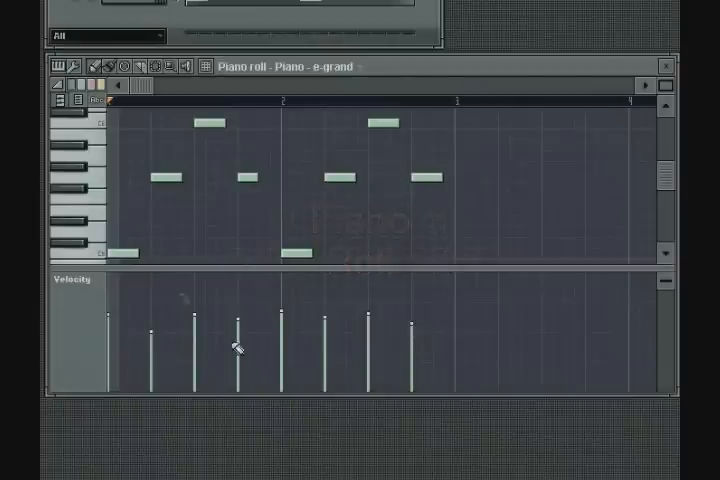
# Browse the piano roll's command categories and the note tools list.
pyautogui.click(63, 66)
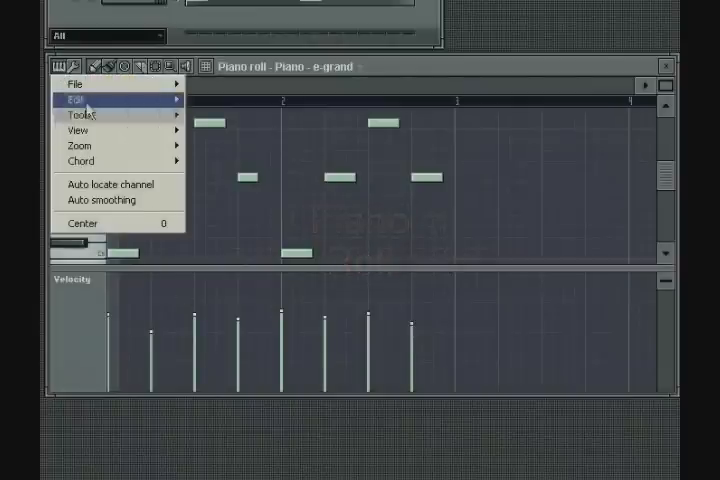
pyautogui.click(79, 115)
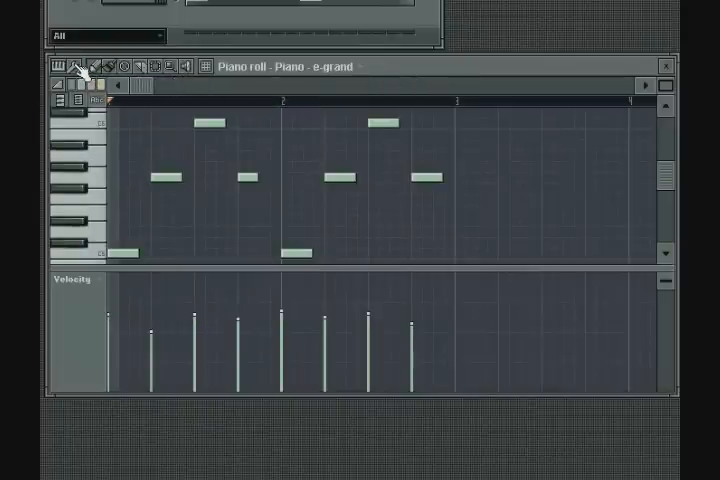
pyautogui.click(76, 67)
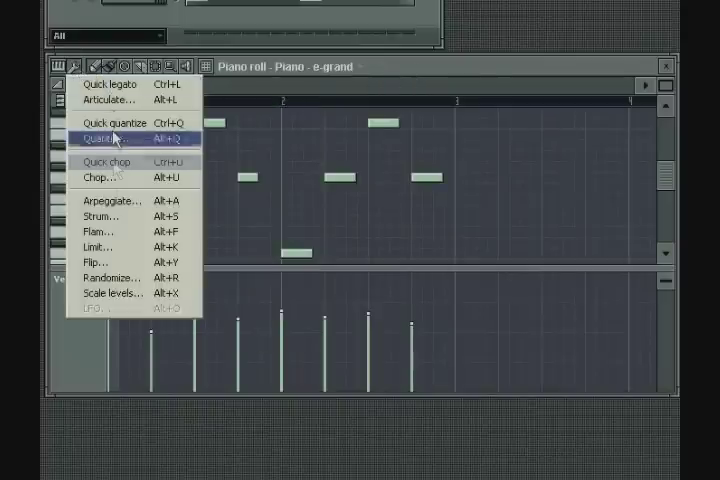
pyautogui.moveTo(95, 217)
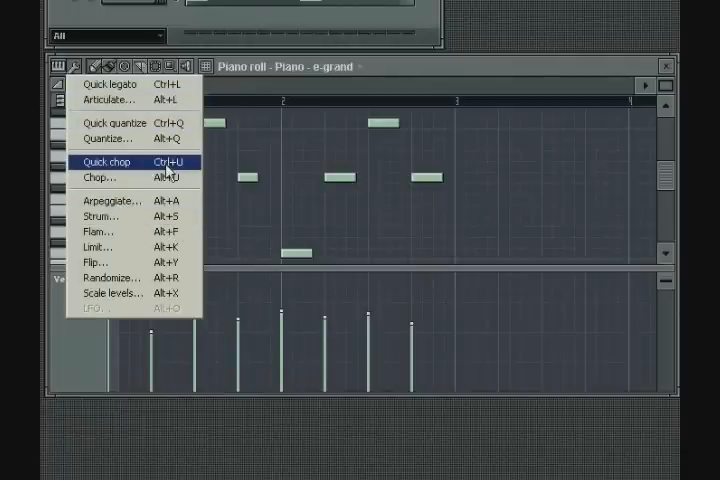
pyautogui.moveTo(112, 200)
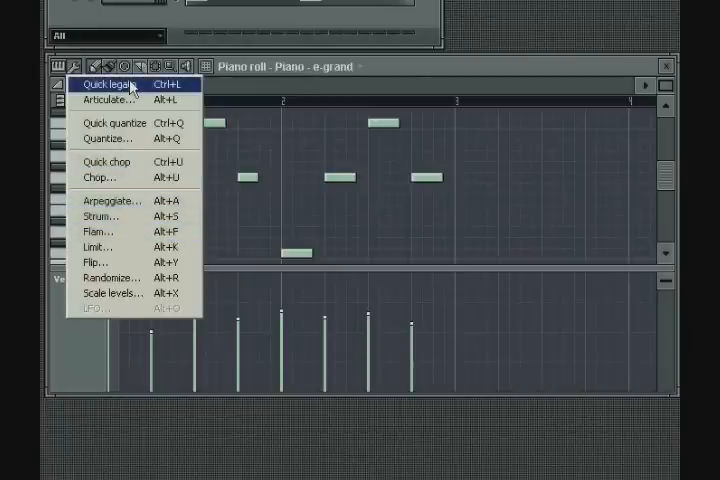
pyautogui.moveTo(285, 95)
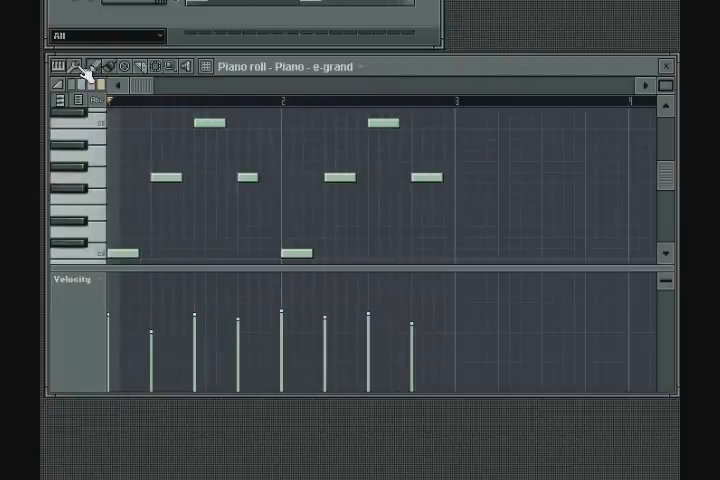
# Articulate the e-grand melody notes, adjusting Multiply/Variation and toggling Use lengths.
pyautogui.click(76, 66)
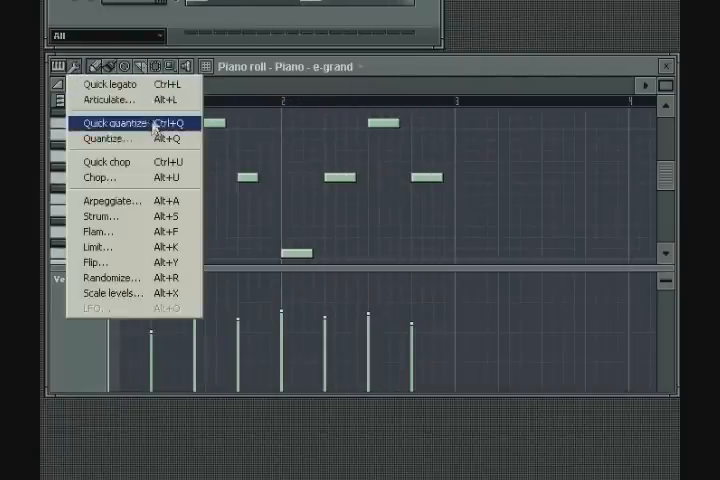
pyautogui.click(113, 123)
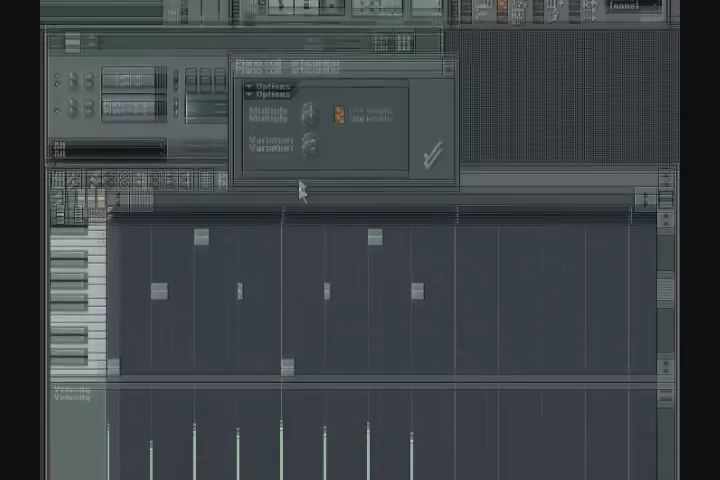
pyautogui.click(268, 128)
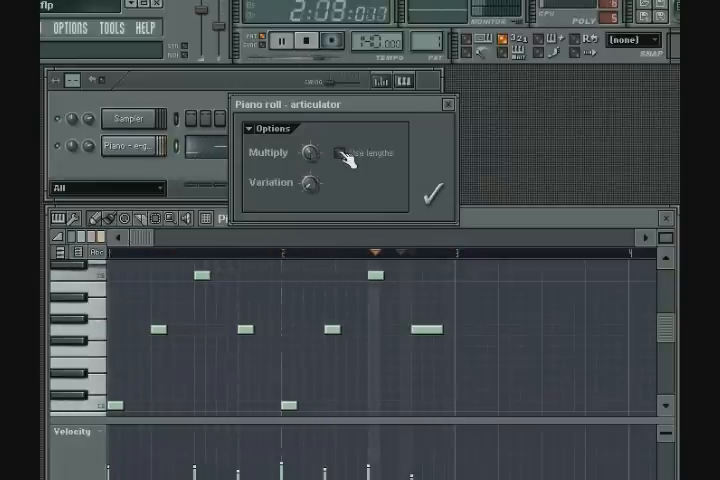
pyautogui.click(339, 153)
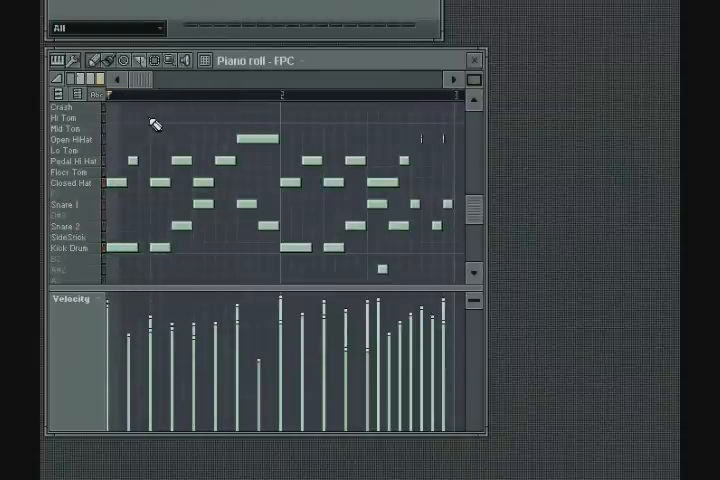
# Open Quantize for the FPC drum notes and browse for a groove template file.
pyautogui.click(68, 61)
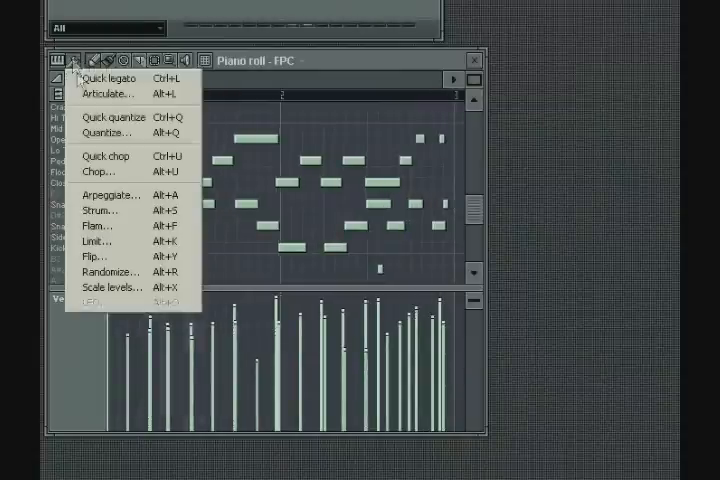
pyautogui.moveTo(108, 133)
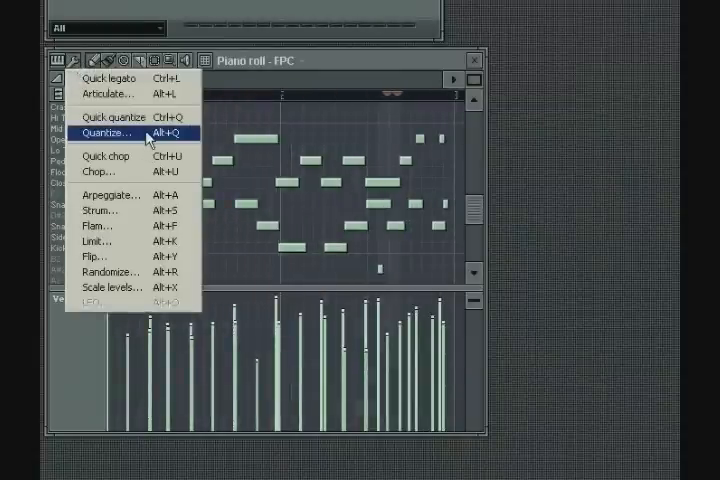
pyautogui.click(106, 133)
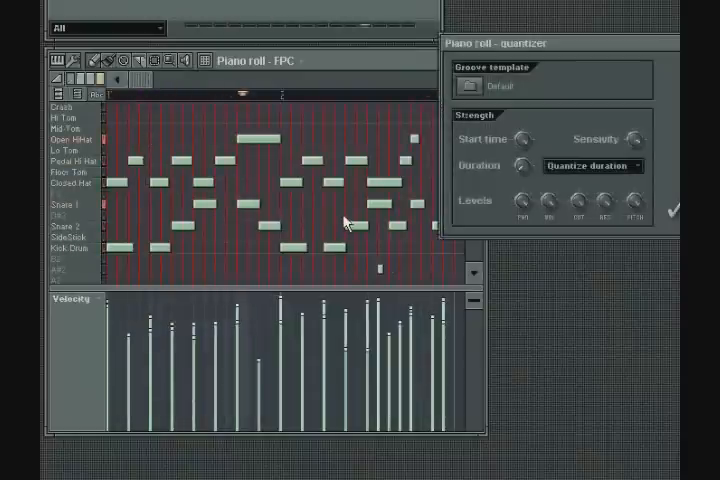
pyautogui.moveTo(328, 148)
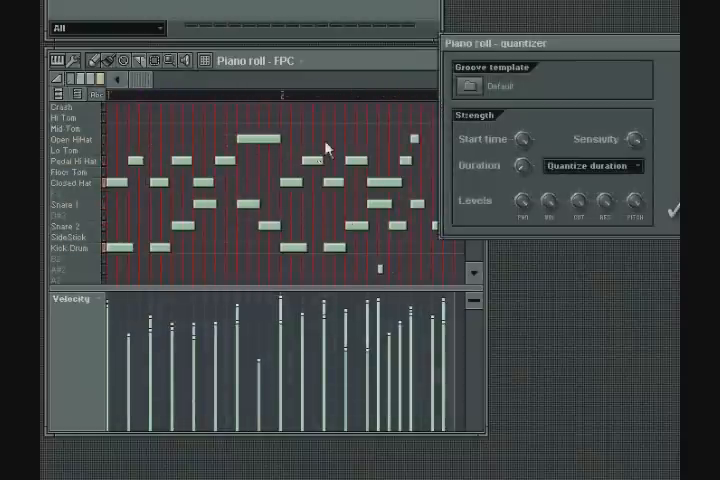
pyautogui.moveTo(363, 147)
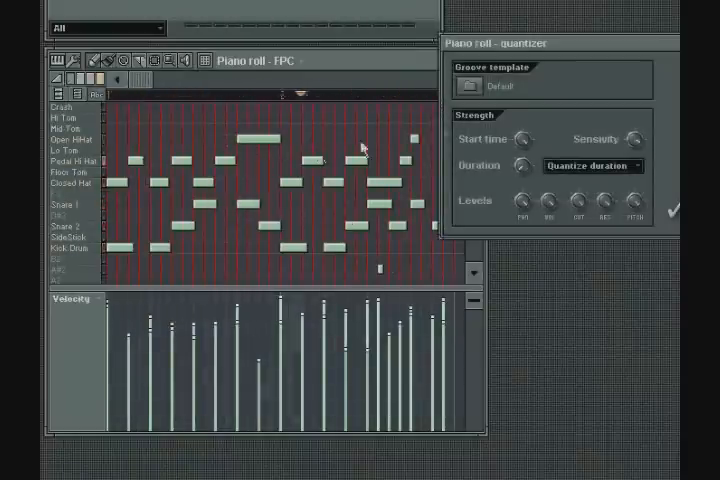
pyautogui.click(460, 85)
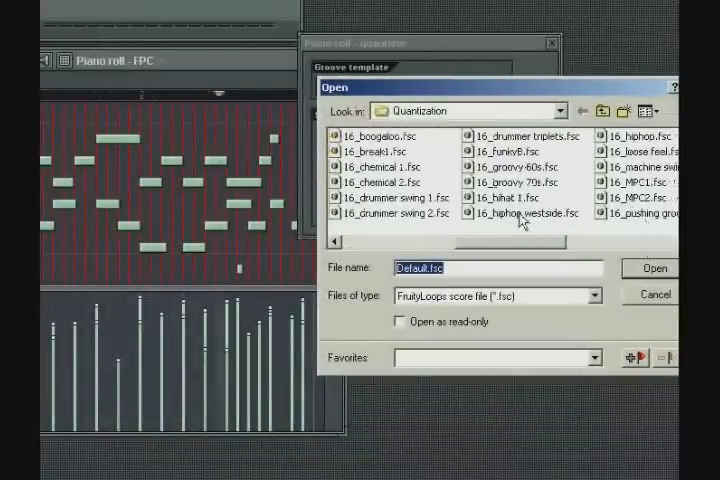
# Load the 16_hiphop westside.fsc groove template into the quantizer.
pyautogui.click(521, 214)
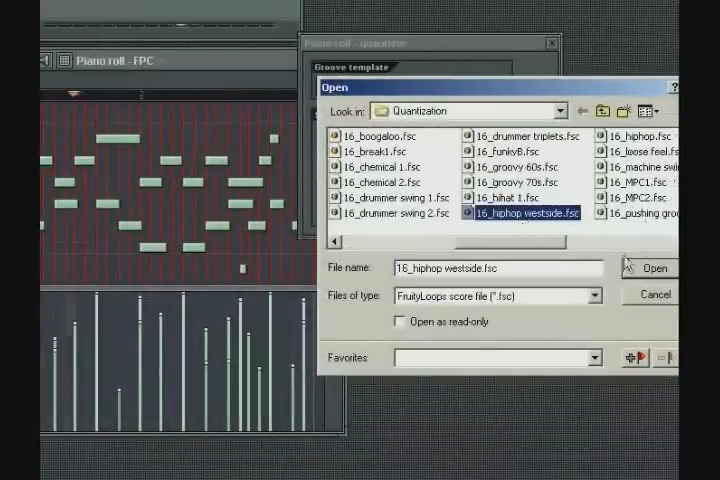
pyautogui.click(653, 268)
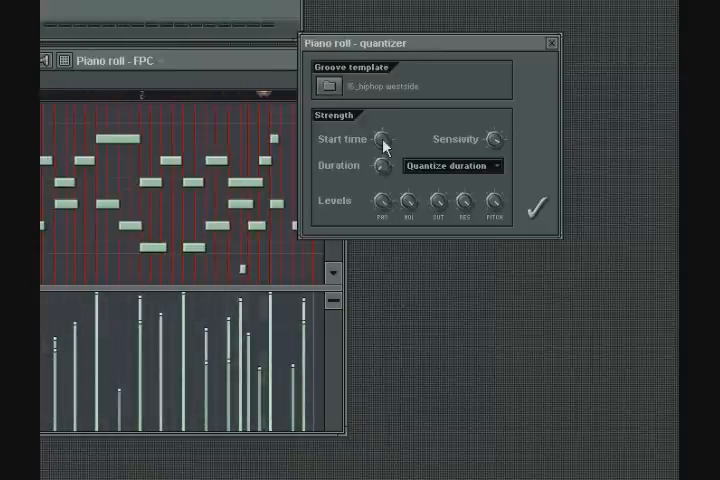
pyautogui.moveTo(497, 148)
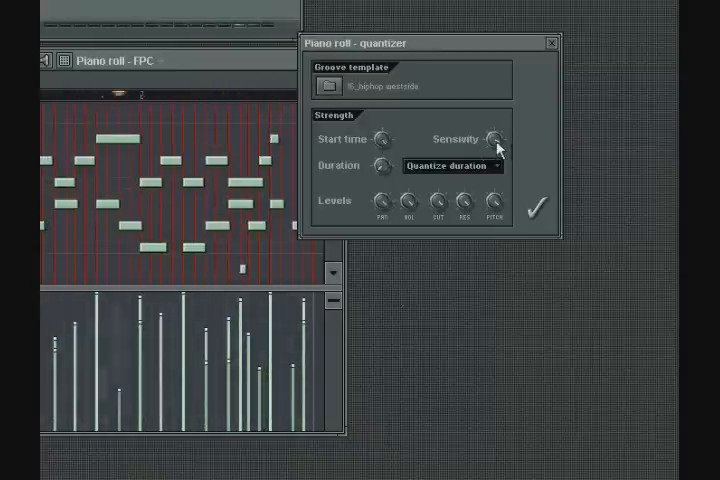
pyautogui.moveTo(468, 290)
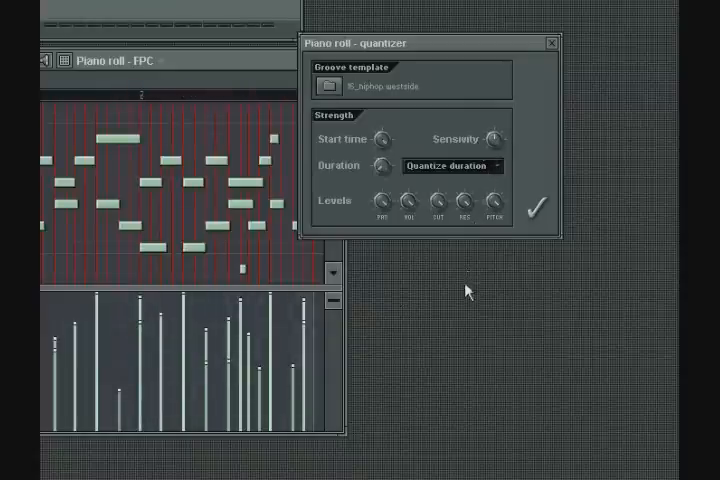
pyautogui.moveTo(458, 381)
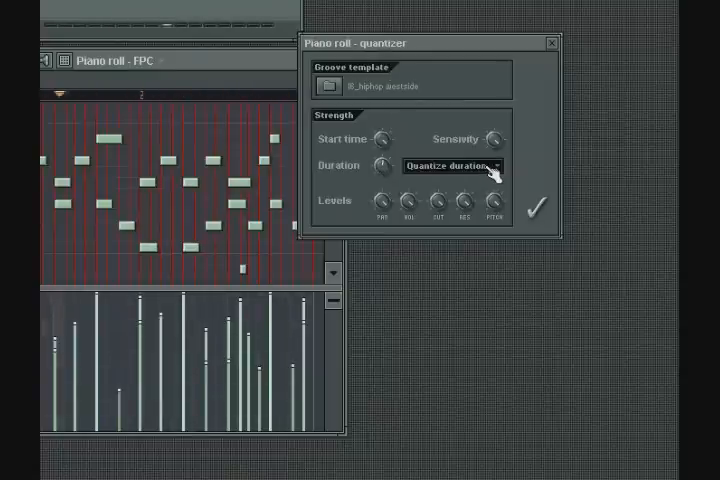
# Pick how note durations are quantized from the Duration dropdown.
pyautogui.click(450, 166)
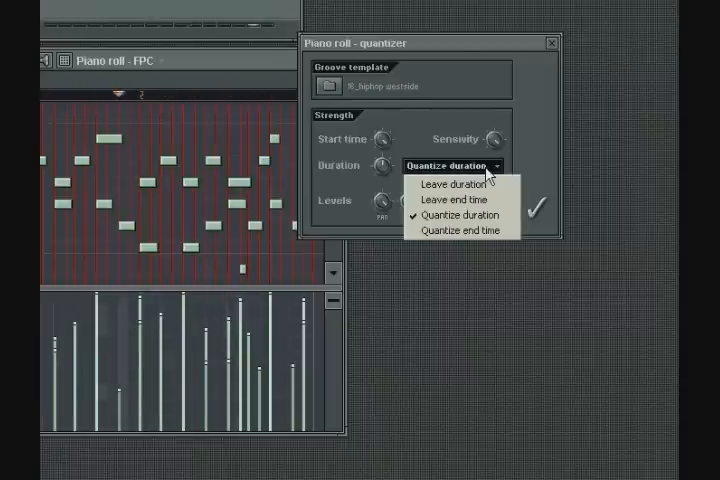
pyautogui.click(459, 214)
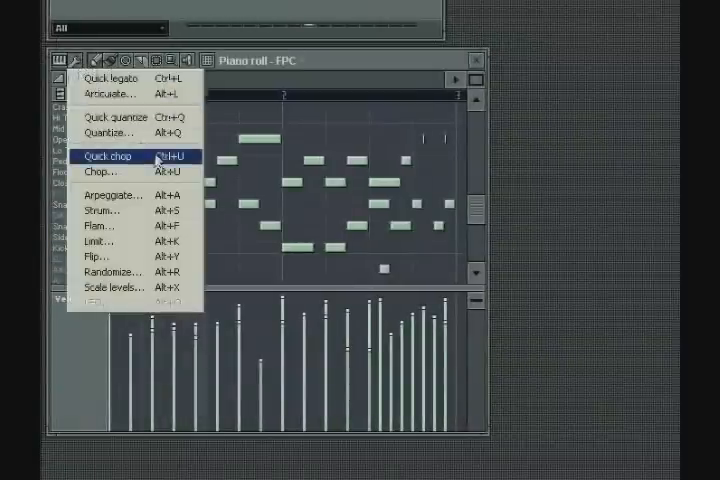
# Quick-chop the Bell piano notes, then load the Dreams.fsc pattern from the Chopping folder.
pyautogui.click(108, 155)
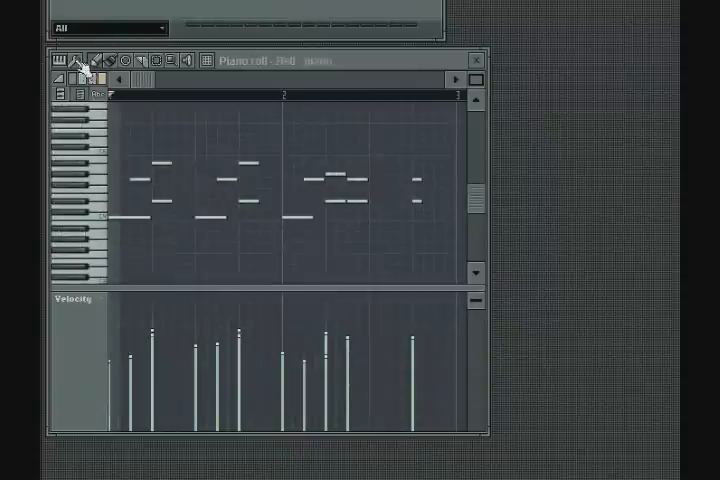
pyautogui.click(78, 62)
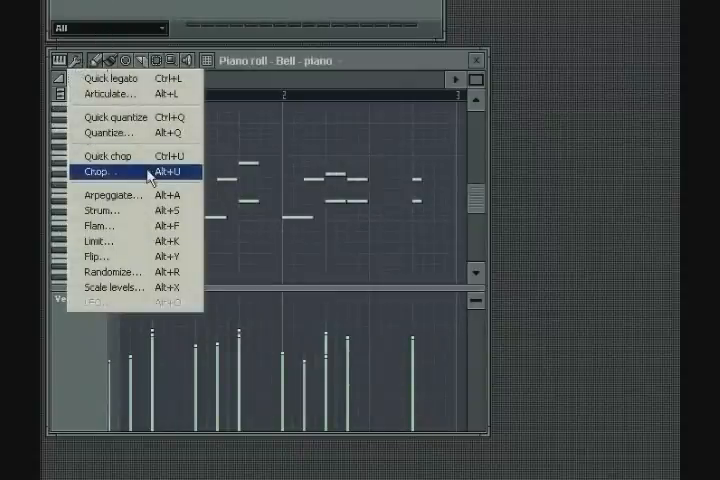
pyautogui.click(98, 171)
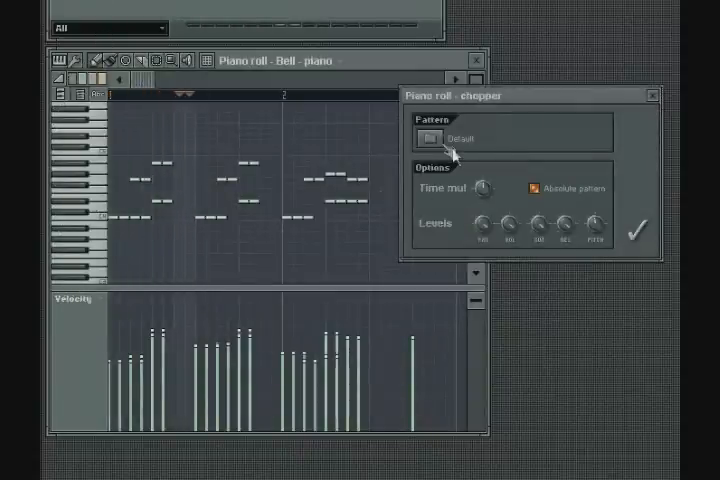
pyautogui.click(432, 138)
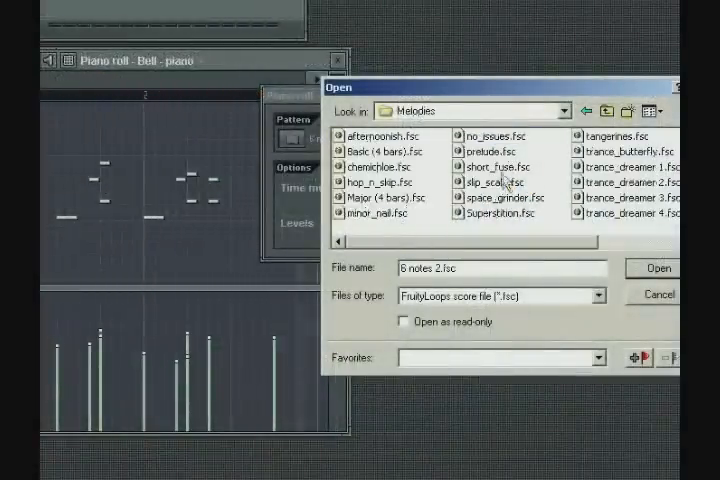
pyautogui.click(388, 134)
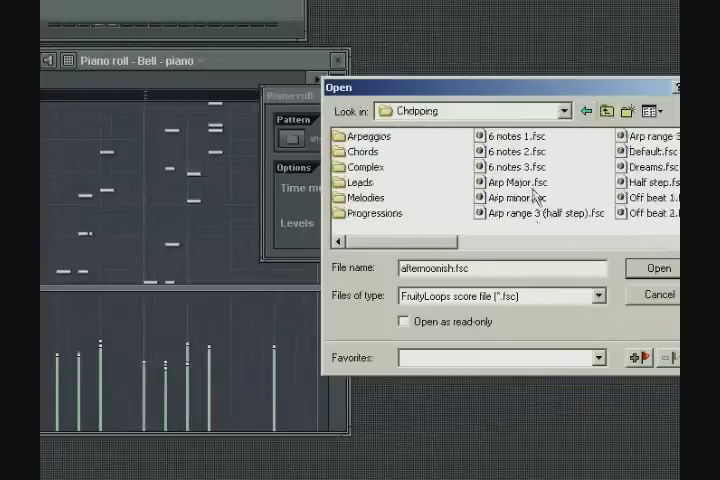
pyautogui.click(648, 164)
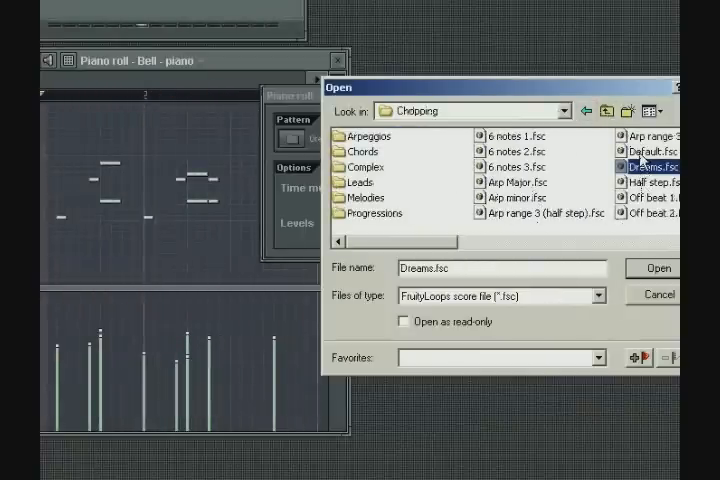
pyautogui.click(654, 268)
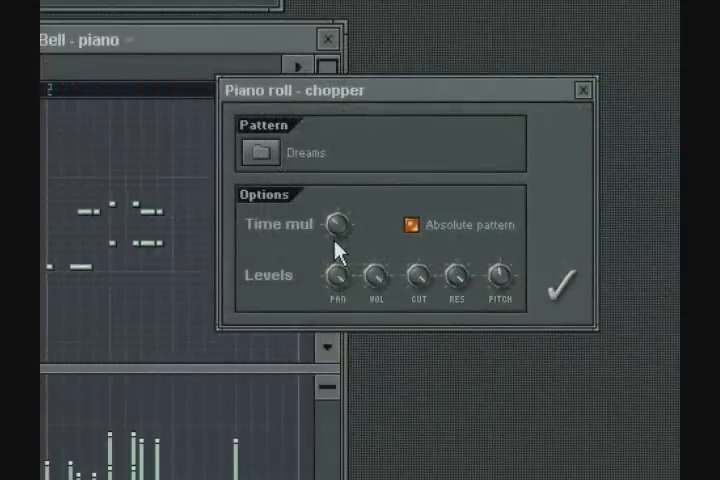
# Chop with the Dreams pattern after adjusting Time mul and disabling Absolute pattern.
pyautogui.moveTo(338, 225); pyautogui.dragTo(340, 235)
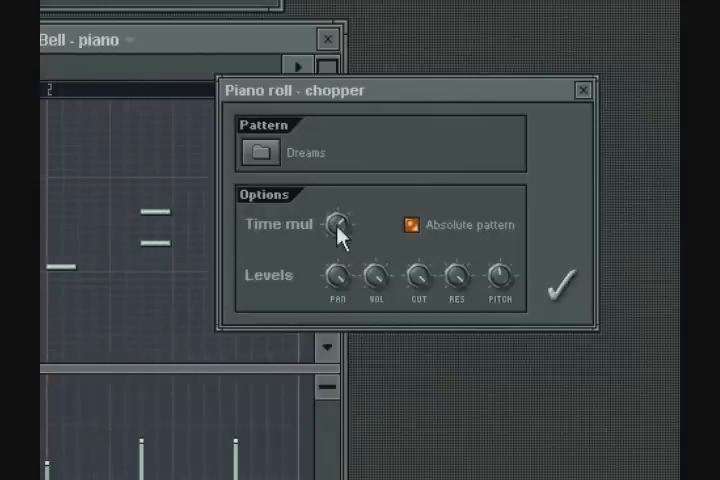
pyautogui.moveTo(335, 225); pyautogui.dragTo(340, 220)
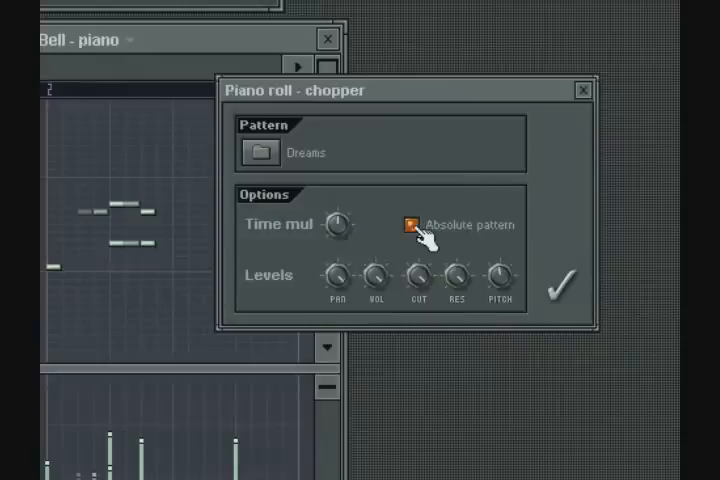
pyautogui.click(410, 223)
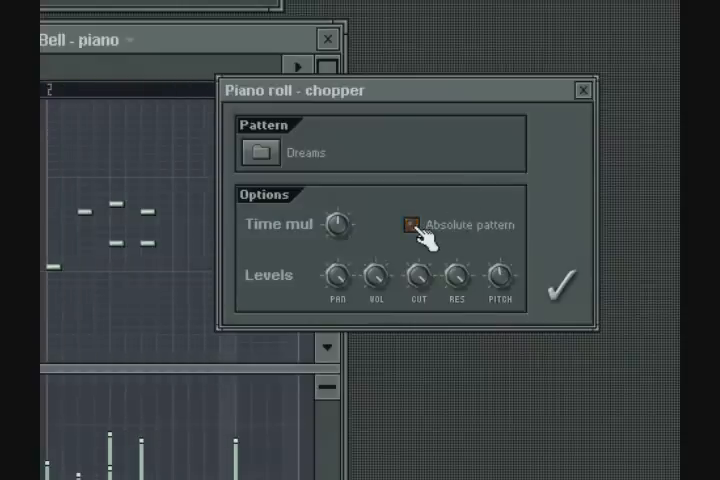
pyautogui.moveTo(340, 228)
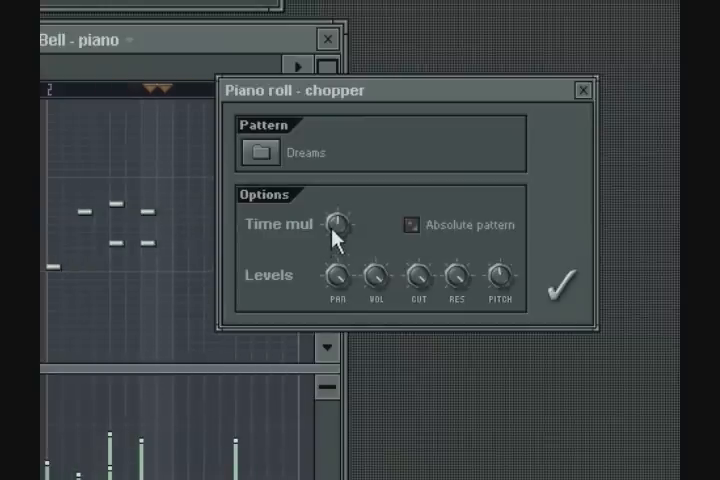
pyautogui.moveTo(350, 302)
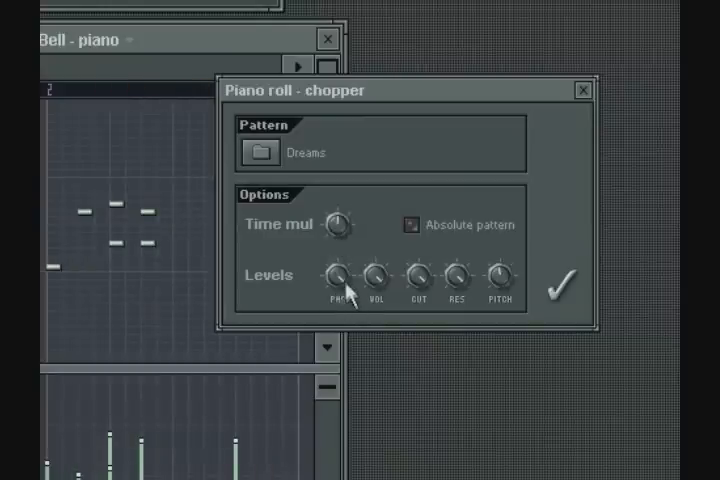
pyautogui.moveTo(388, 325)
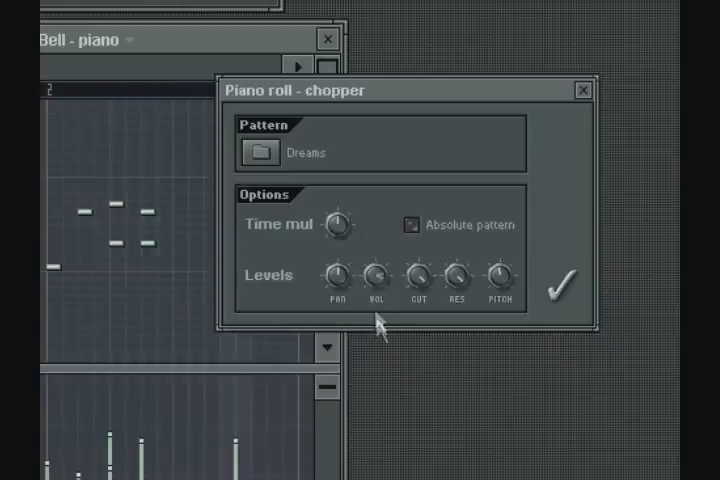
pyautogui.moveTo(460, 305)
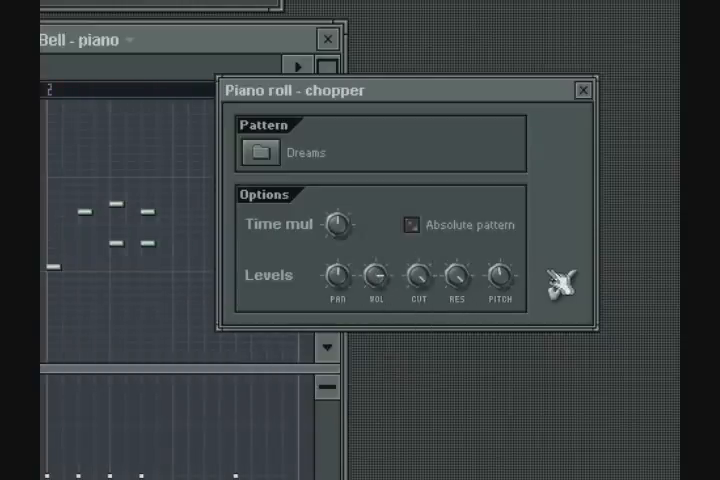
pyautogui.click(580, 90)
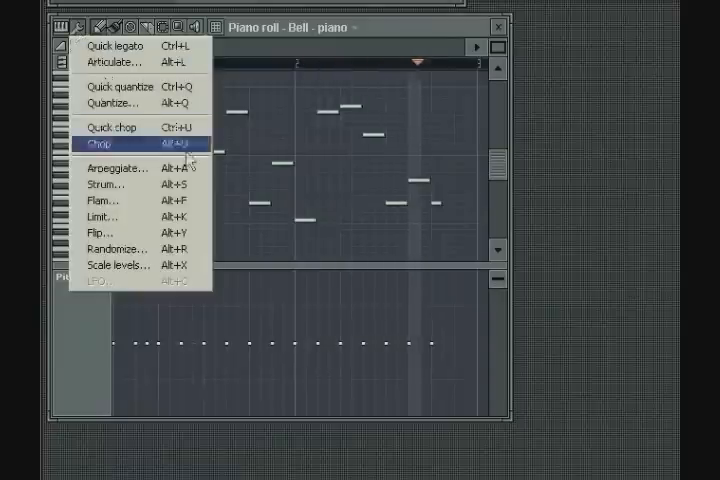
# Open the arpeggiator dialog and browse its arpeggio pattern files.
pyautogui.click(100, 144)
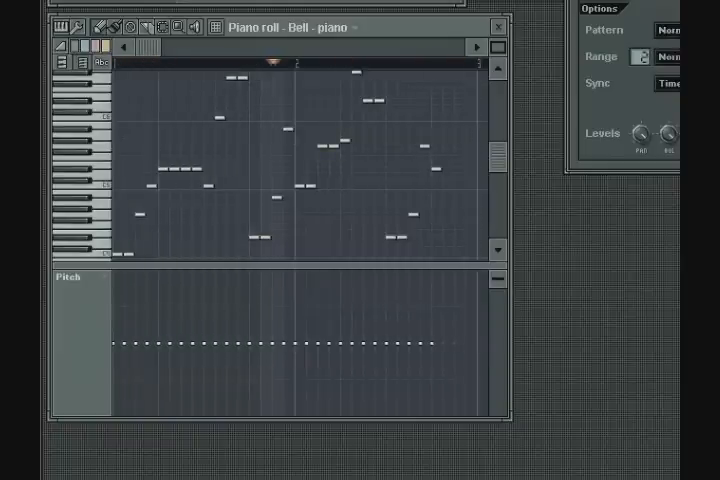
pyautogui.click(668, 83)
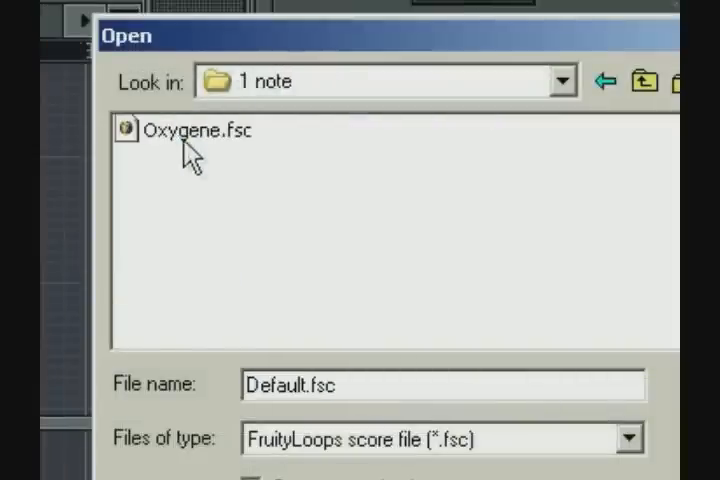
# Try the Oxygene, Cycler Arp and Simple arpeggio patterns.
pyautogui.click(184, 128)
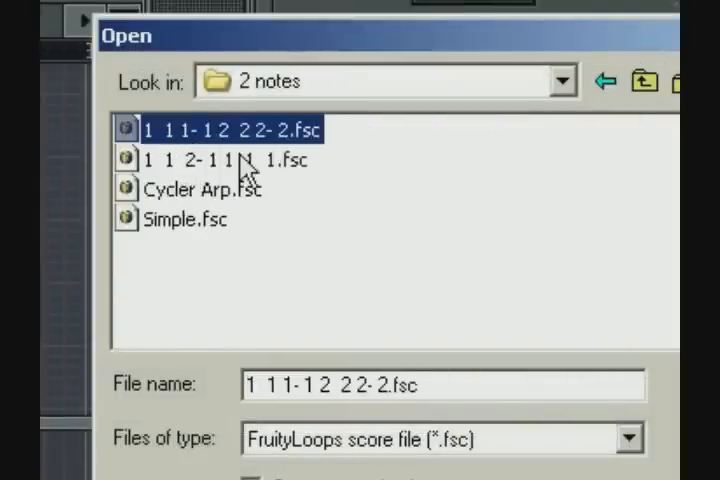
pyautogui.click(202, 189)
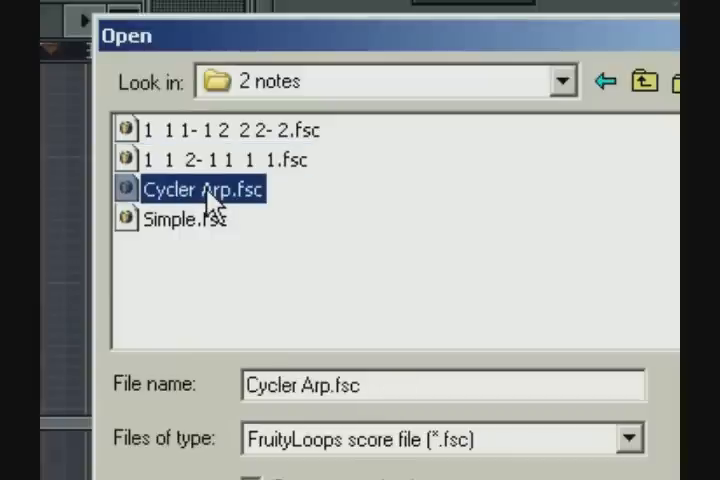
pyautogui.click(185, 219)
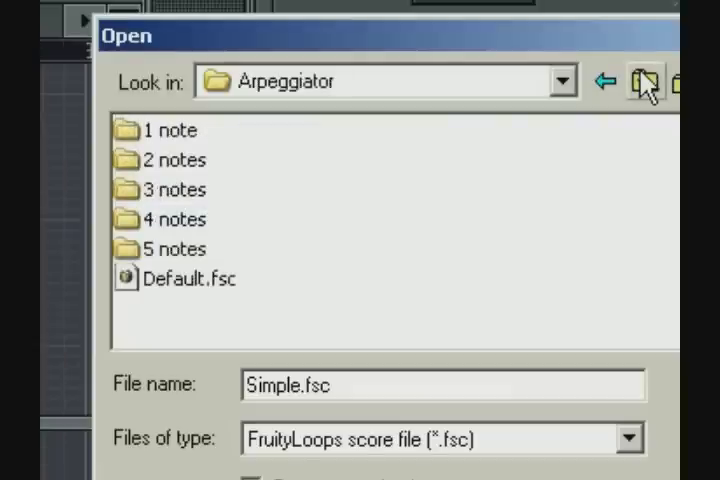
pyautogui.moveTo(640, 165)
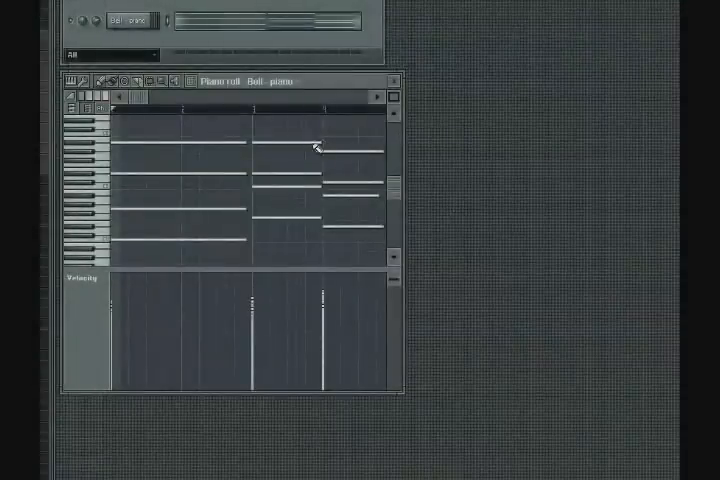
# Bring up the Strum settings for the Bell piano chords.
pyautogui.click(70, 81)
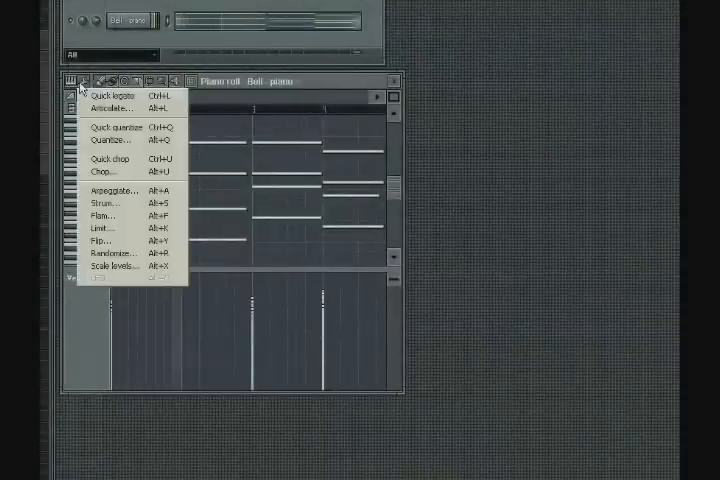
pyautogui.moveTo(108, 203)
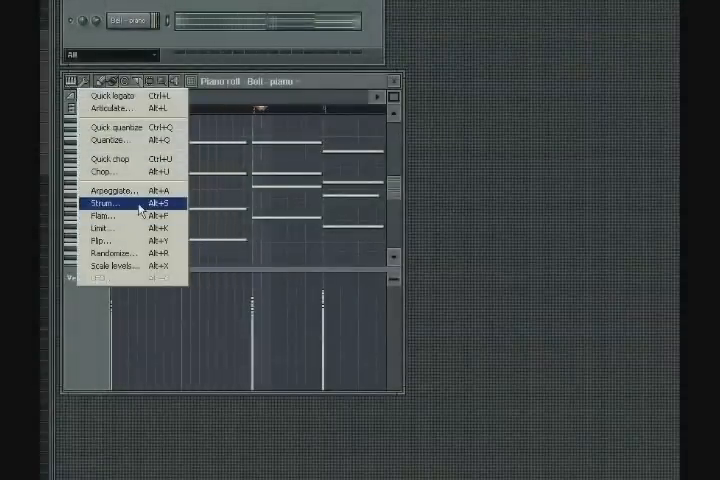
pyautogui.click(105, 204)
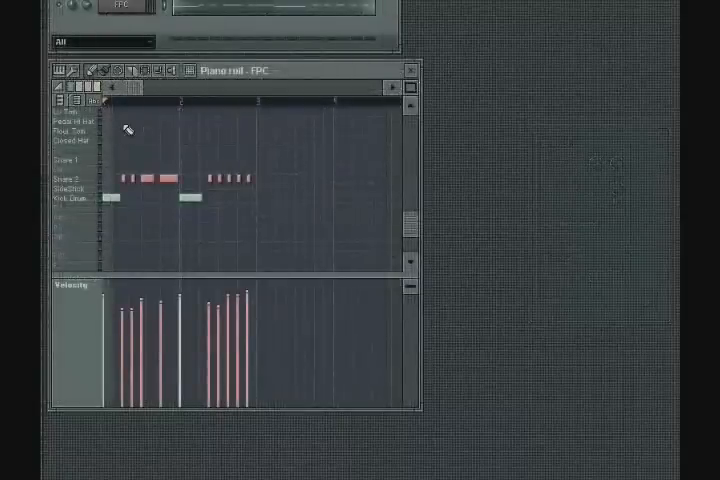
# Open Flam settings for the snare hits and switch to a different flam type.
pyautogui.click(72, 70)
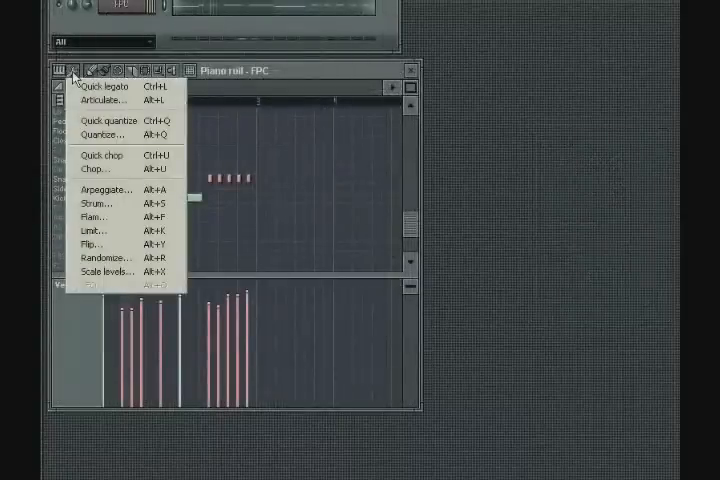
pyautogui.click(92, 217)
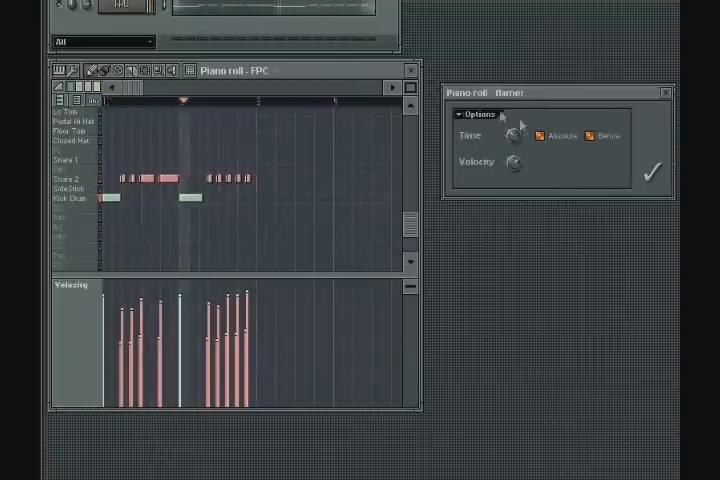
pyautogui.click(478, 114)
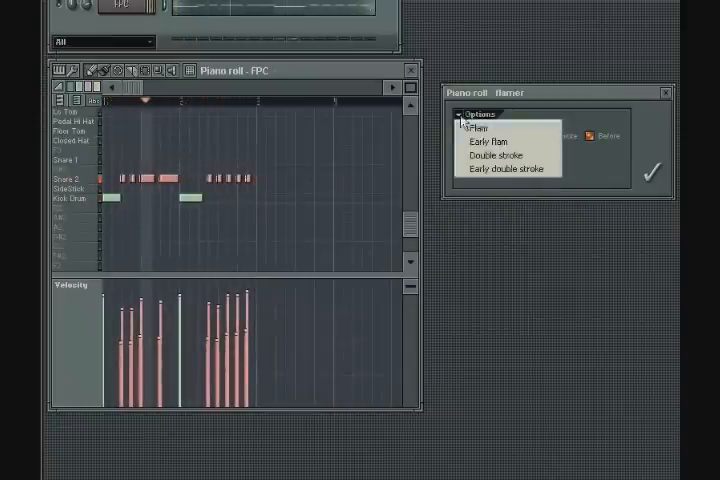
pyautogui.click(478, 114)
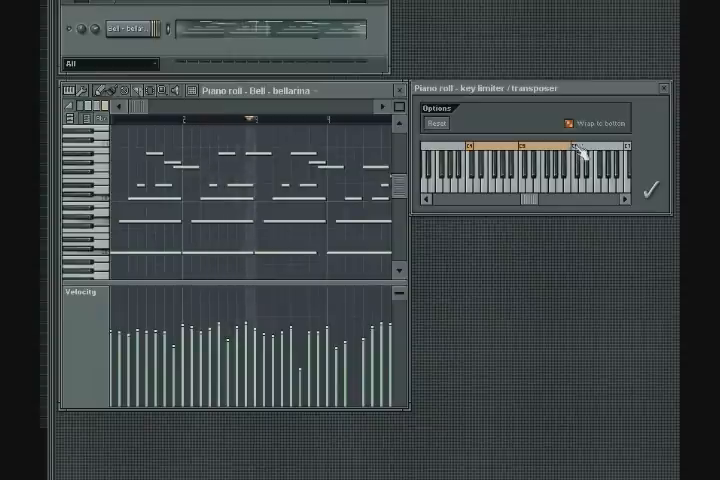
# Raise the upper boundary of the key limiter's range over the Bell - bellarina melody.
pyautogui.click(330, 116)
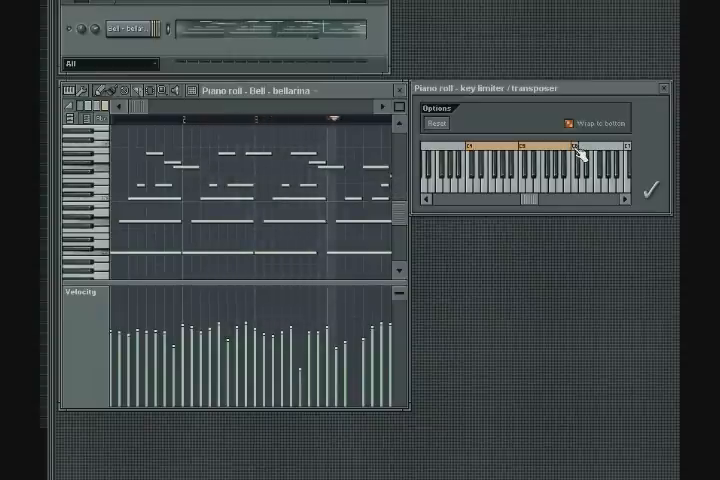